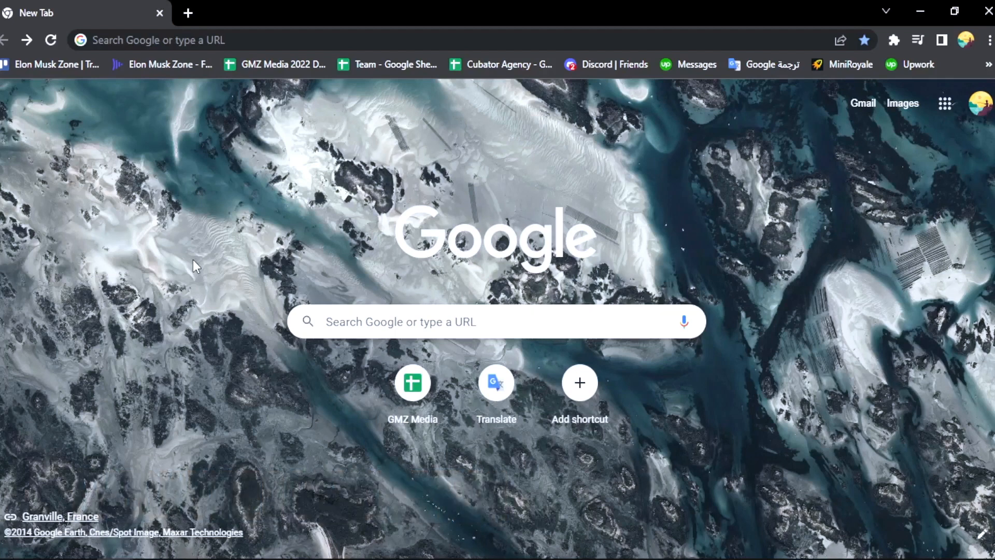
pyautogui.moveTo(223, 266)
pyautogui.write('diet -keto')
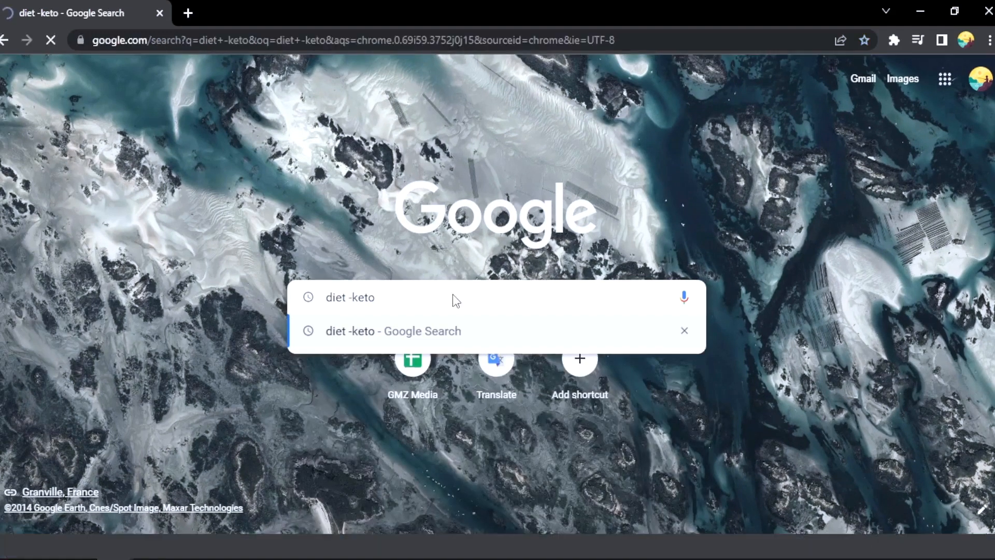
# - Look over the 'diet -keto' results, then search for 'diet +egg' instead
pyautogui.click(393, 331)
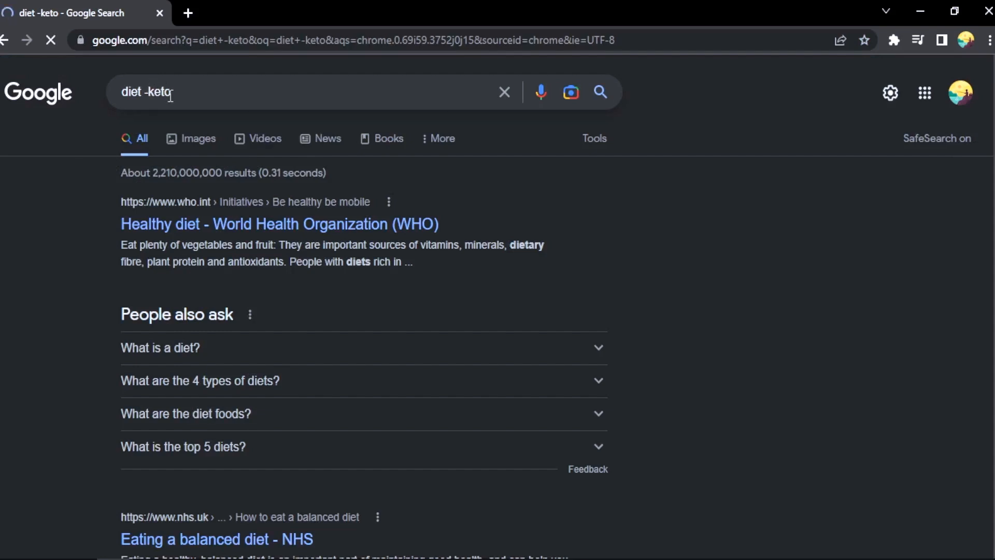
pyautogui.scroll(-3)
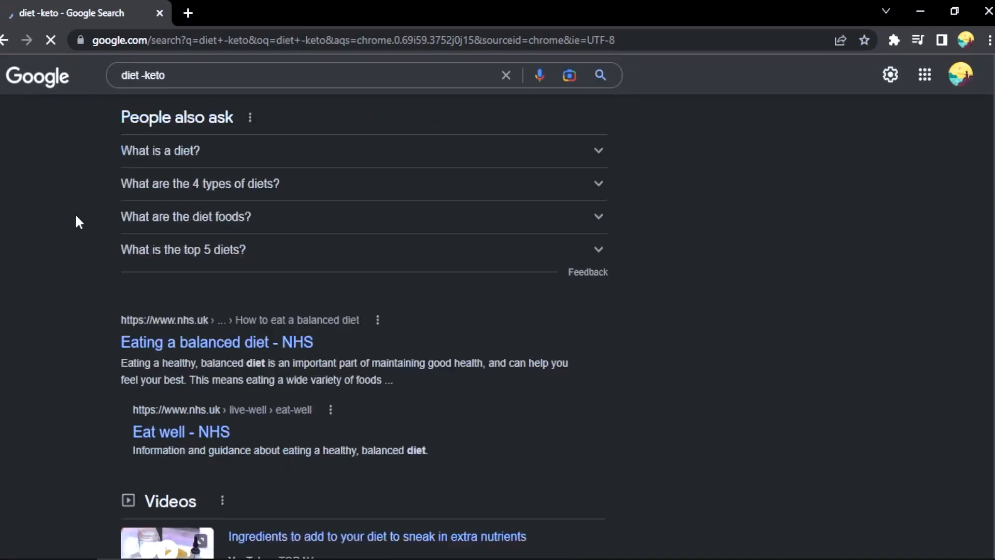
pyautogui.scroll(-3)
pyautogui.write('+')
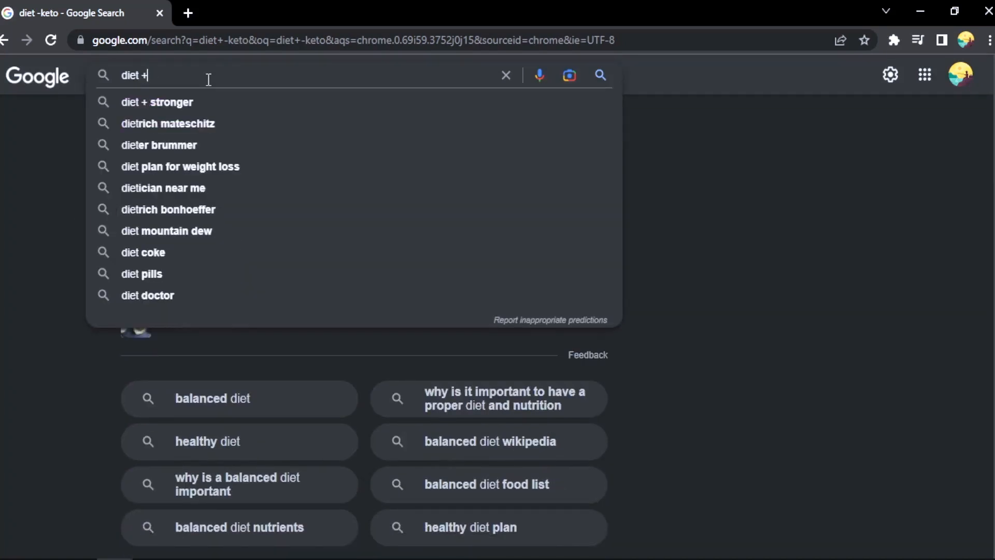
pyautogui.write('egg')
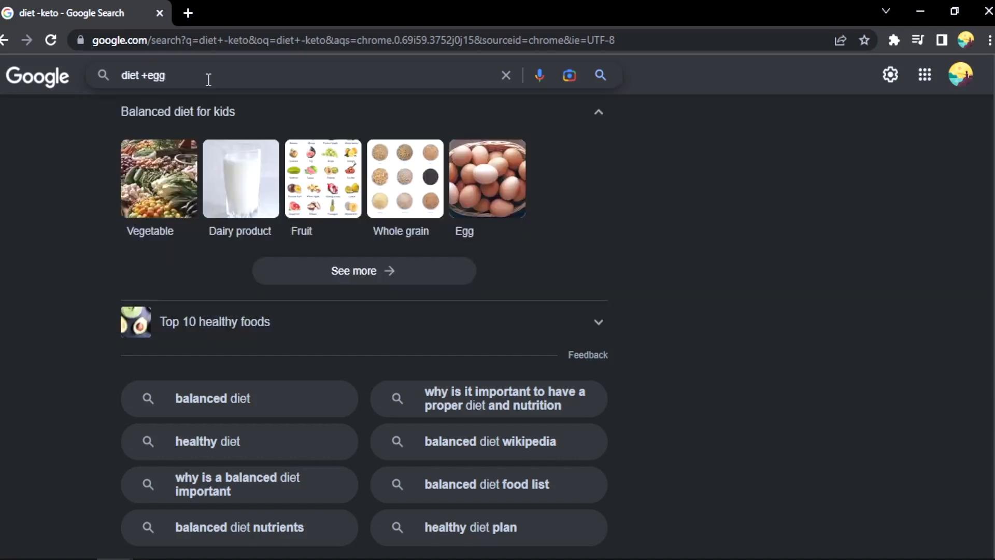
pyautogui.press('Enter')
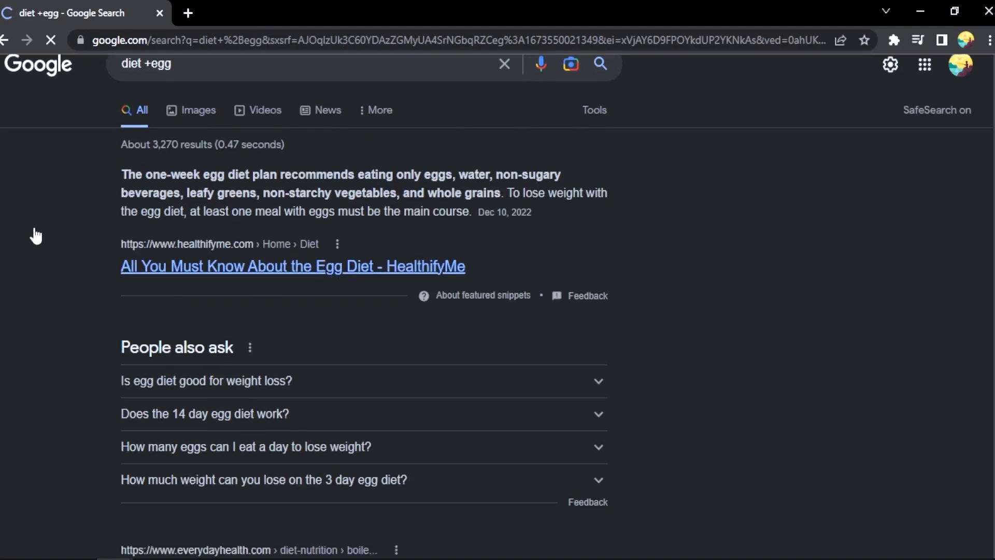
pyautogui.scroll(-3)
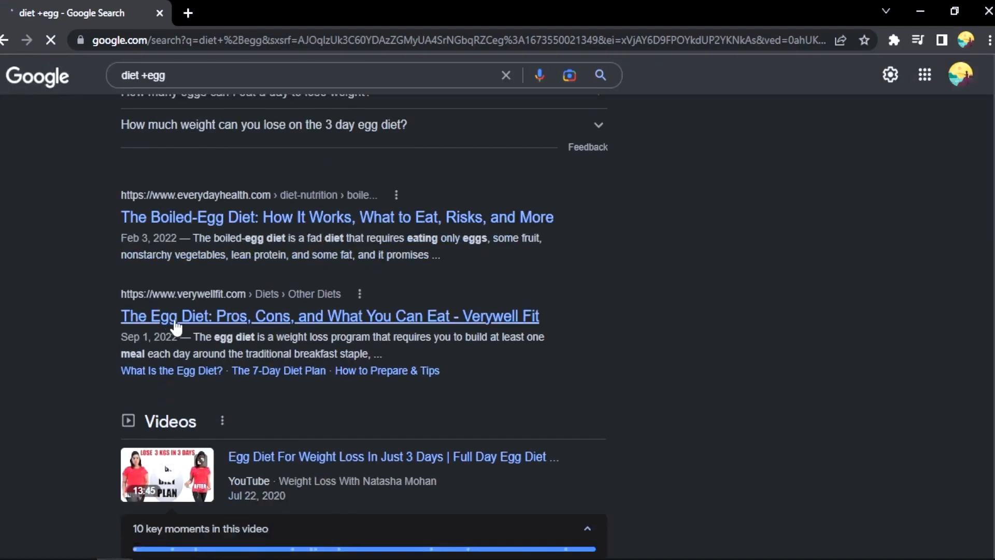
pyautogui.scroll(-3)
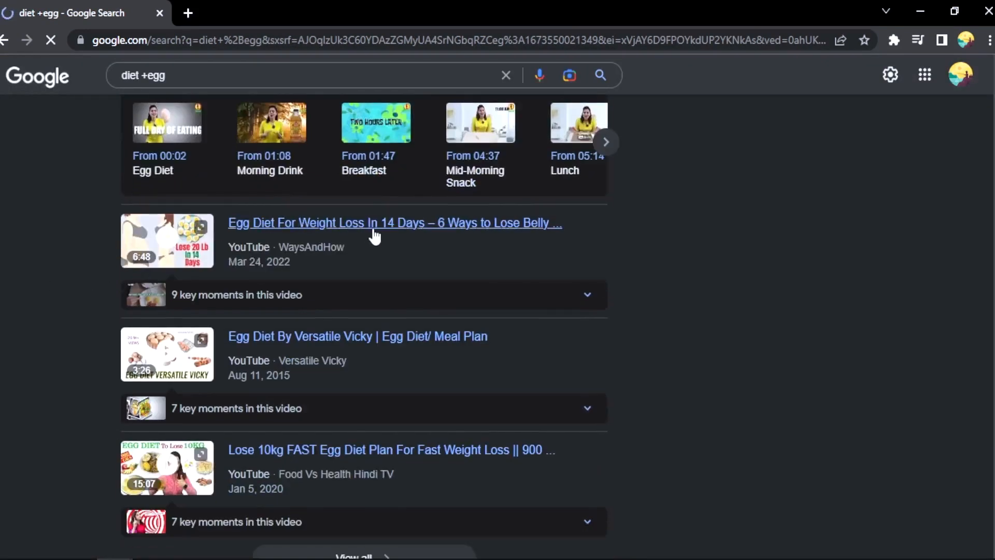
pyautogui.scroll(-3)
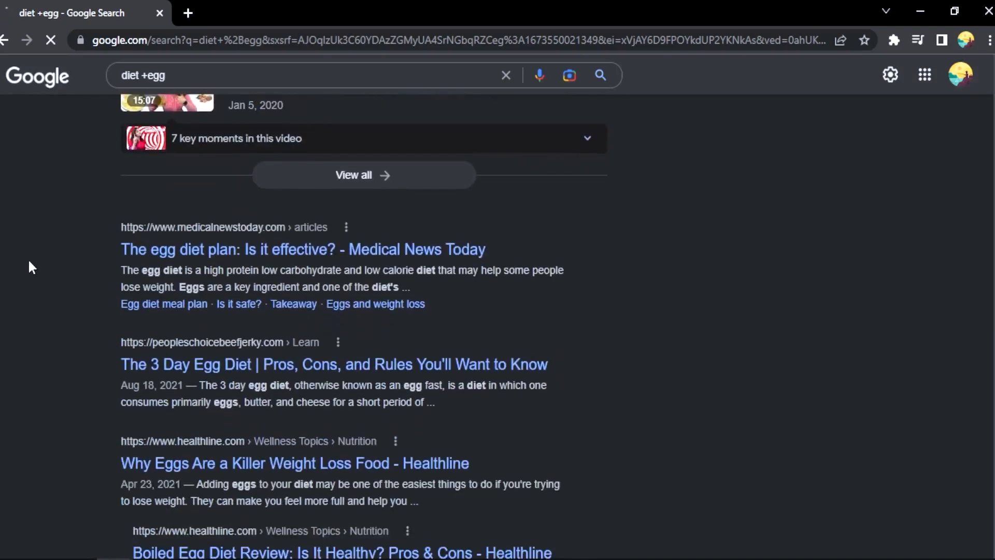